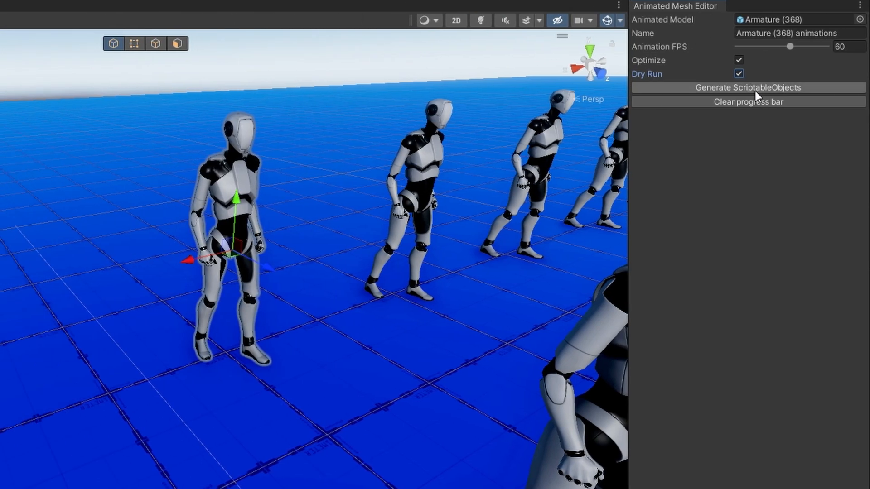
Step: Generate ScriptableObjects in dry-run mode to test-bake Idle and the other animations at 60 FPS
left_click(756, 88)
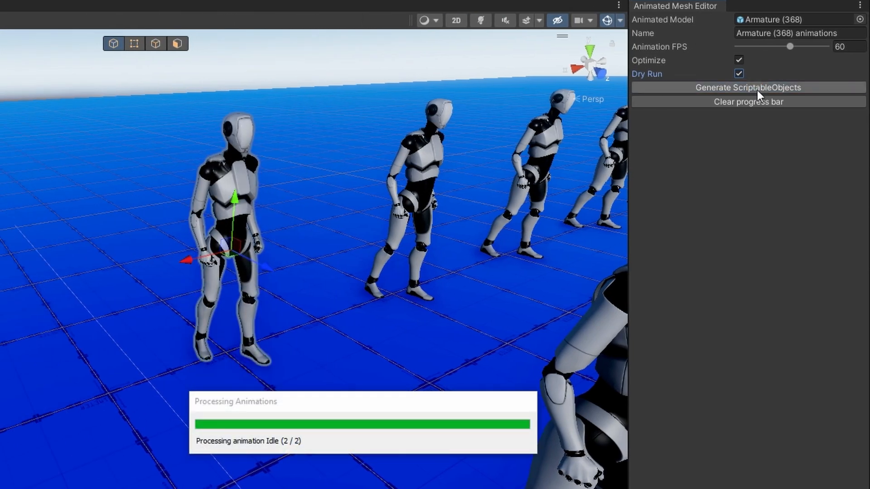
left_click(748, 88)
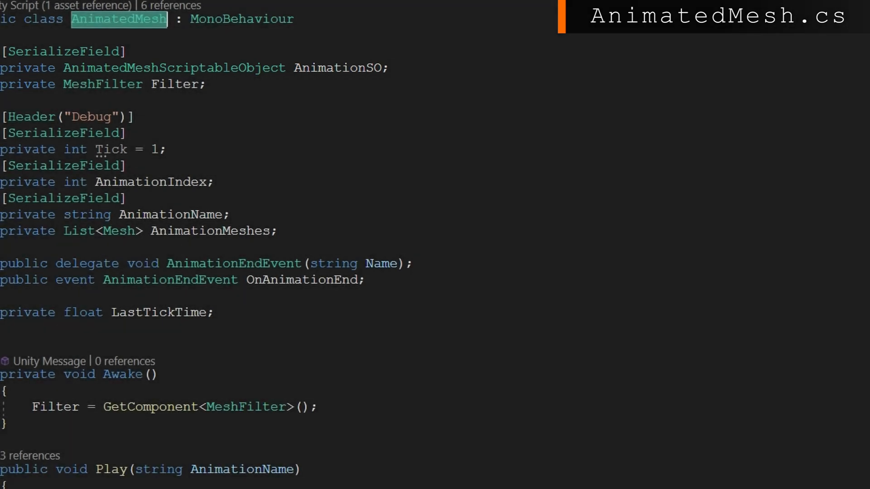
scroll("down", 3)
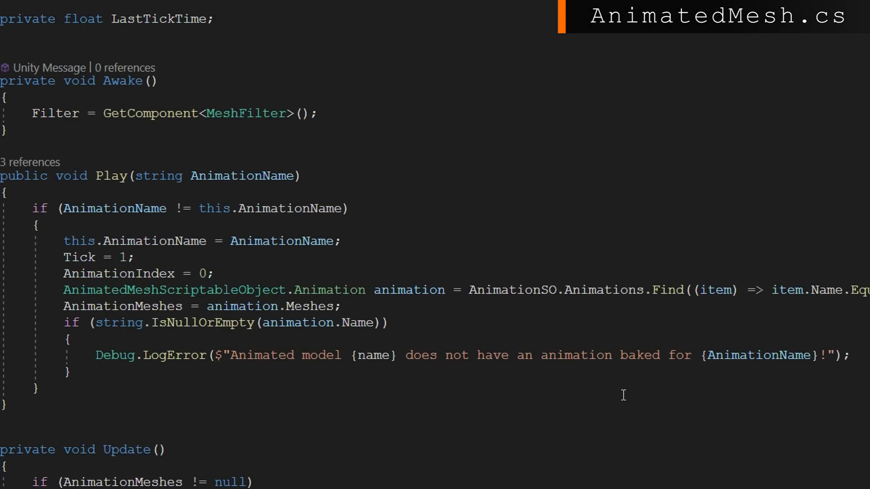
scroll("down", 3)
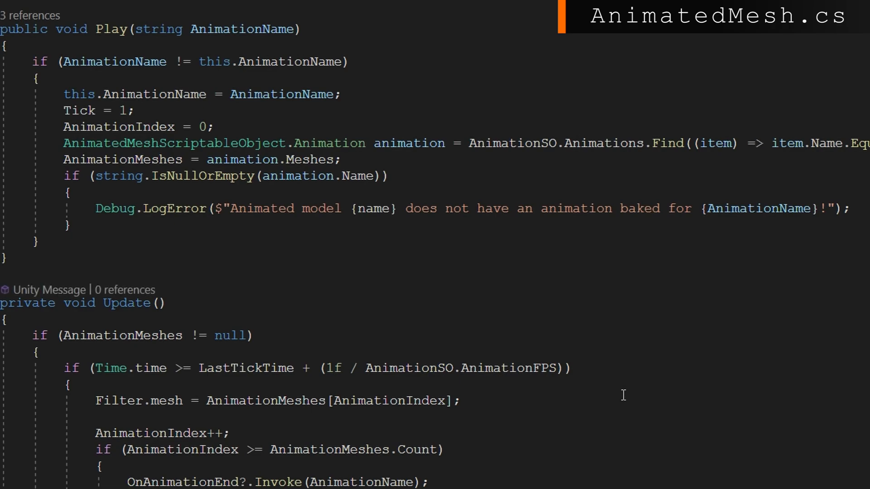
scroll("right", 3)
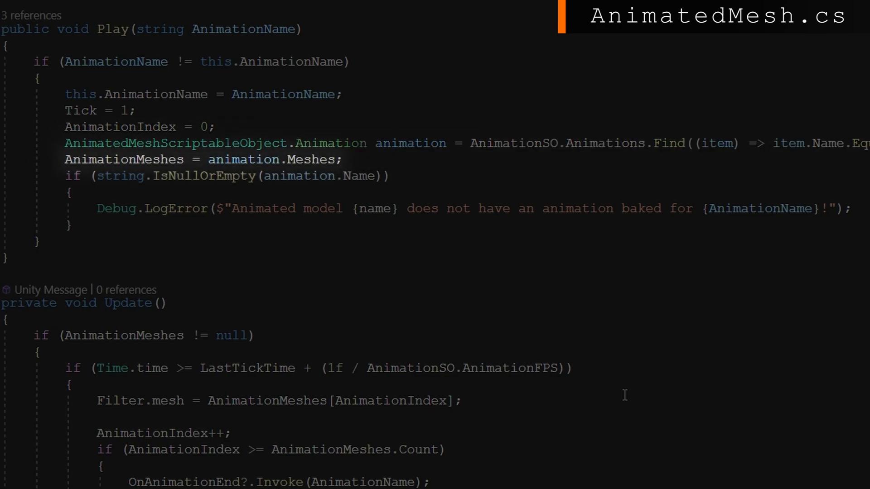
scroll("down", 3)
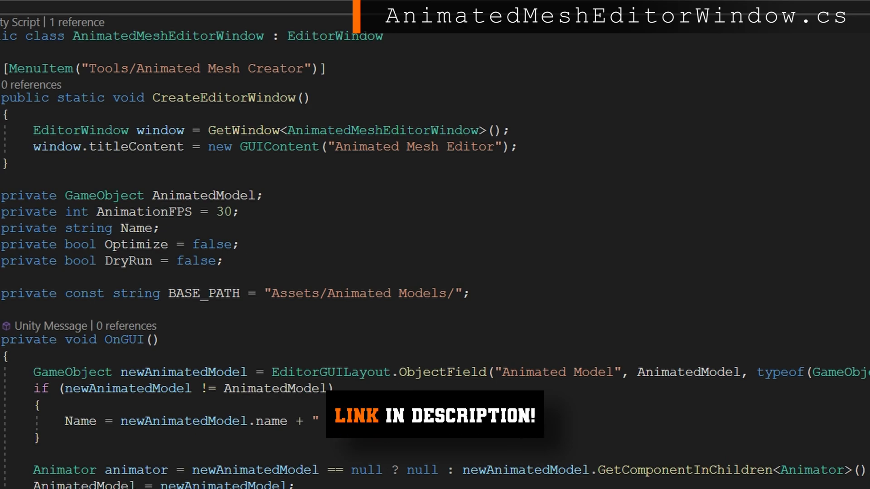
scroll("down", 3)
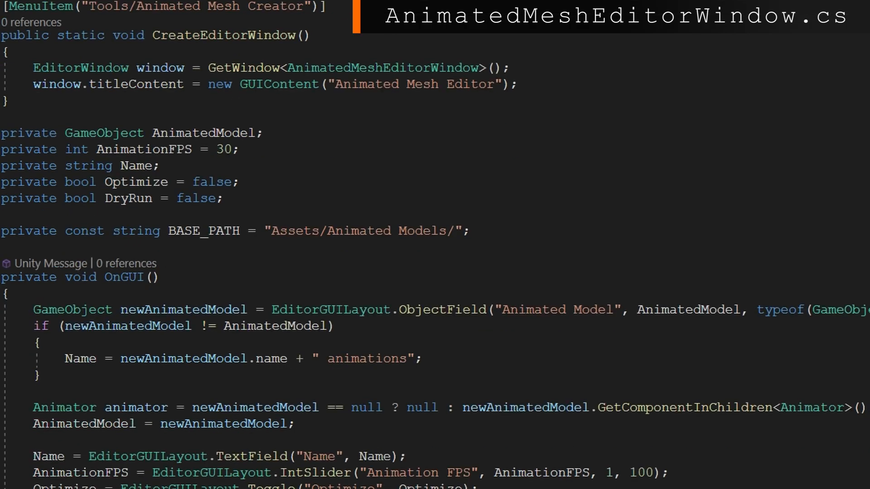
scroll("down", 3)
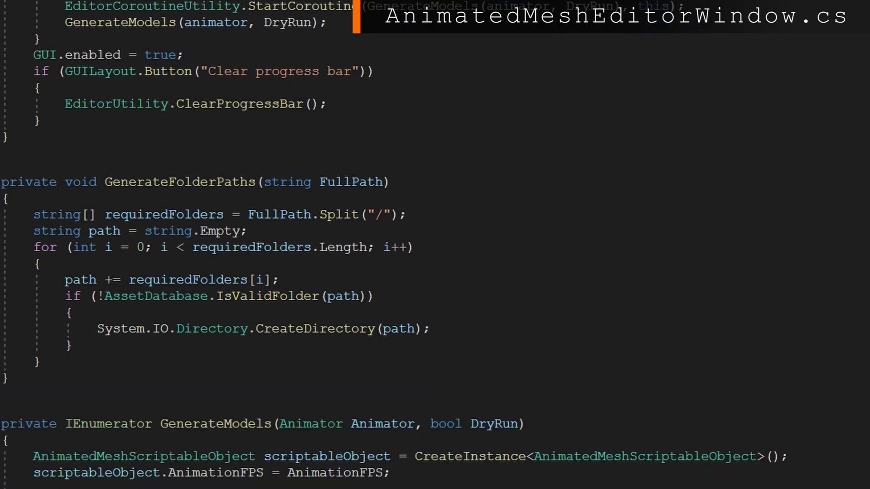
scroll("down", 3)
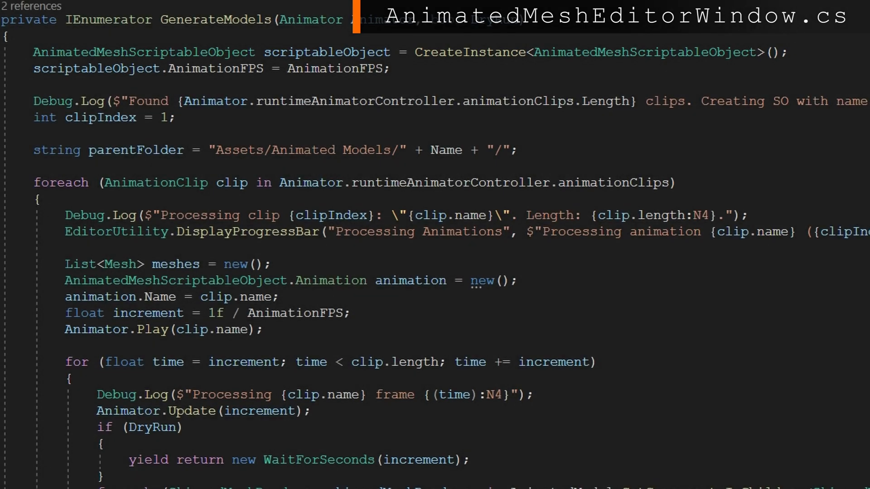
scroll("down", 3)
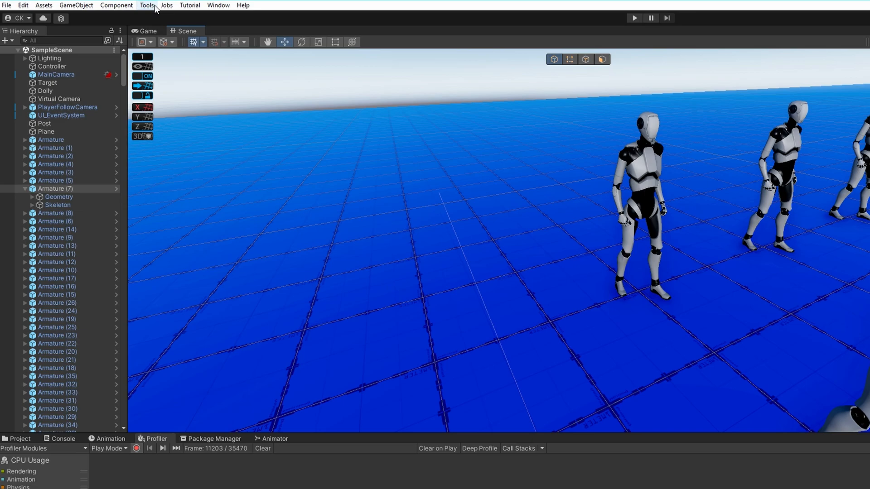
Step: Bring up the Animated Mesh Editor and assign Armature (368) as the model to bake
left_click(147, 5)
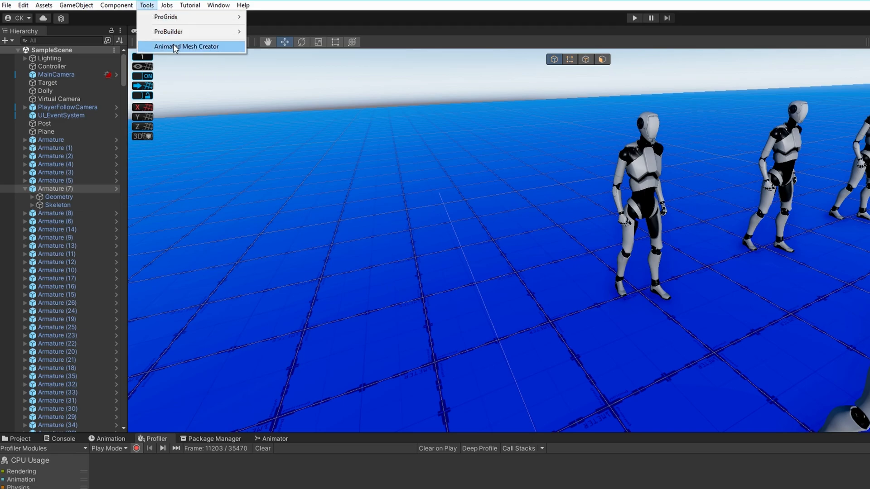
left_click(187, 46)
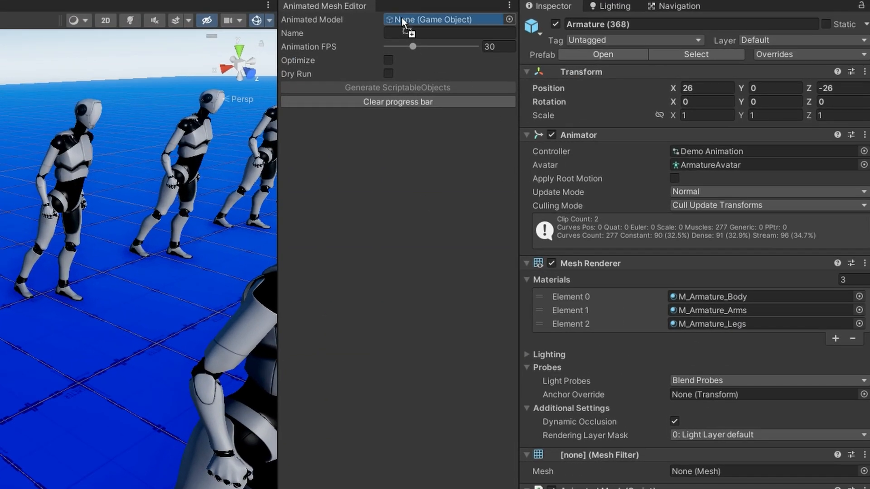
left_click(448, 20)
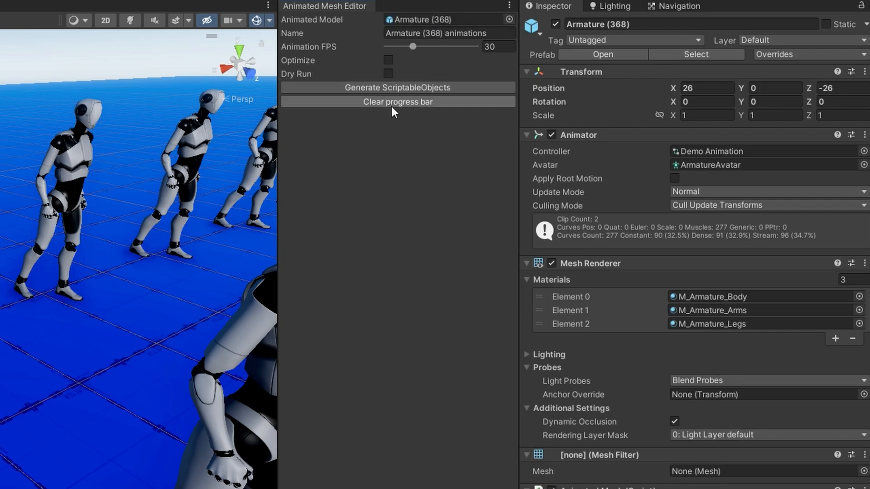
mouse_move(384, 112)
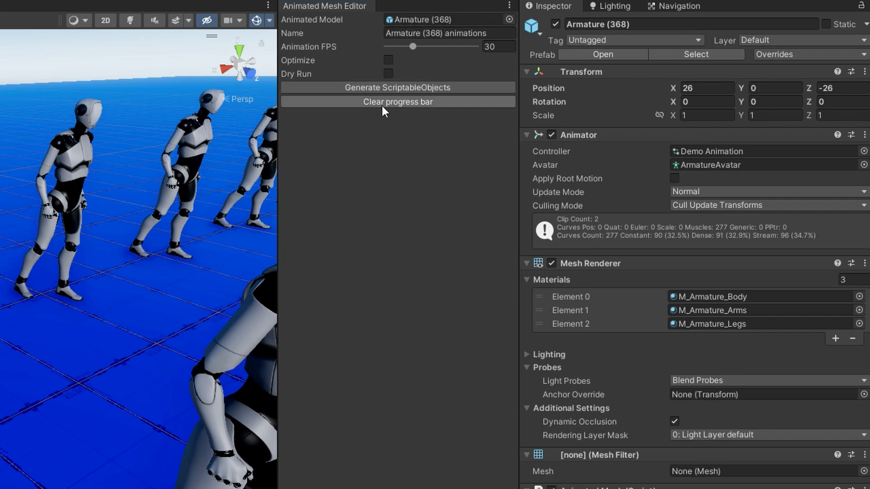
mouse_move(427, 53)
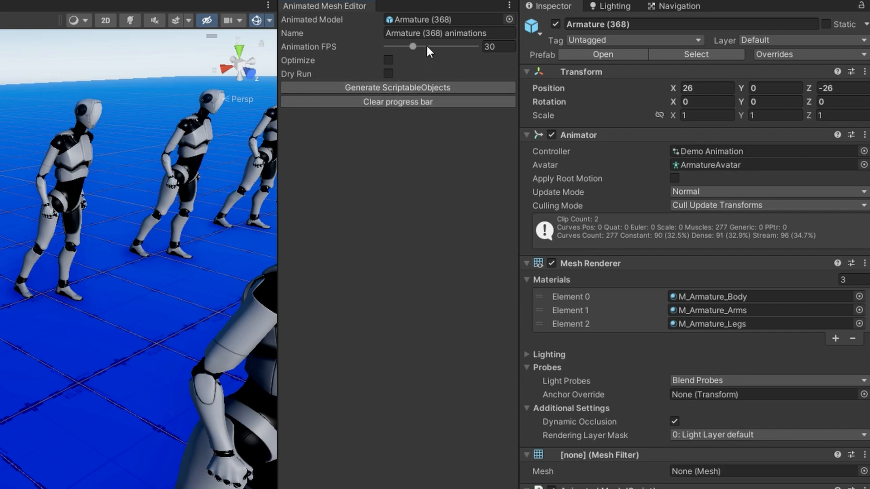
mouse_move(420, 50)
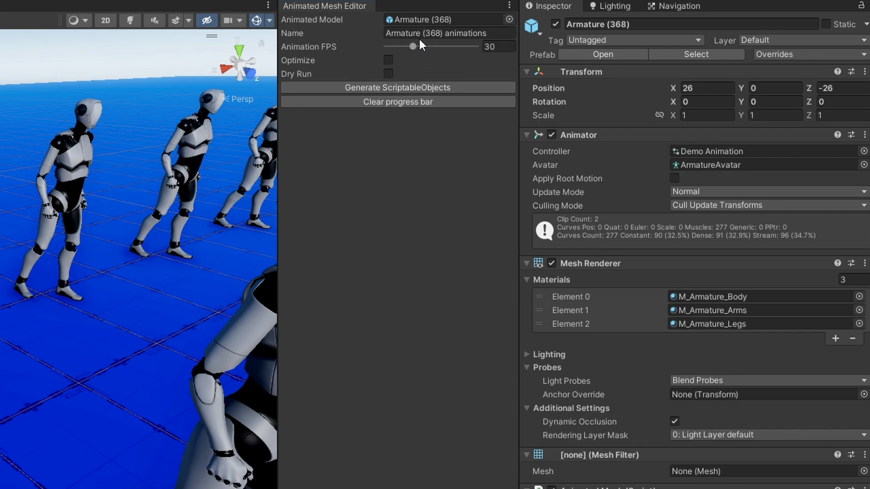
left_click(447, 33)
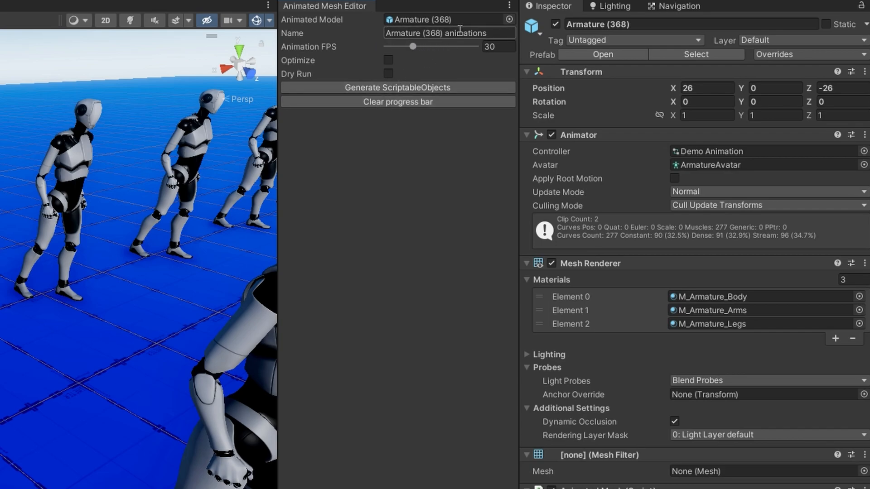
left_click(495, 47)
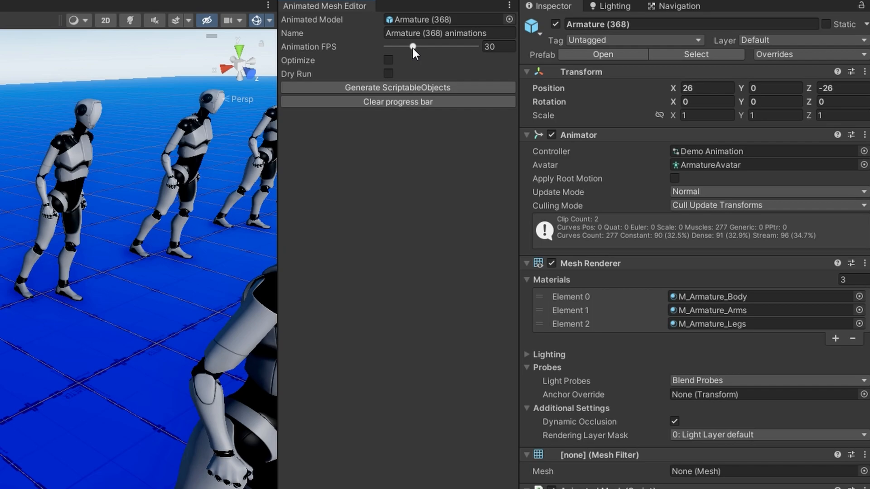
Step: Set Animation FPS to 60 and enable Optimize and Dry Run
left_click_drag(412, 46, 440, 46)
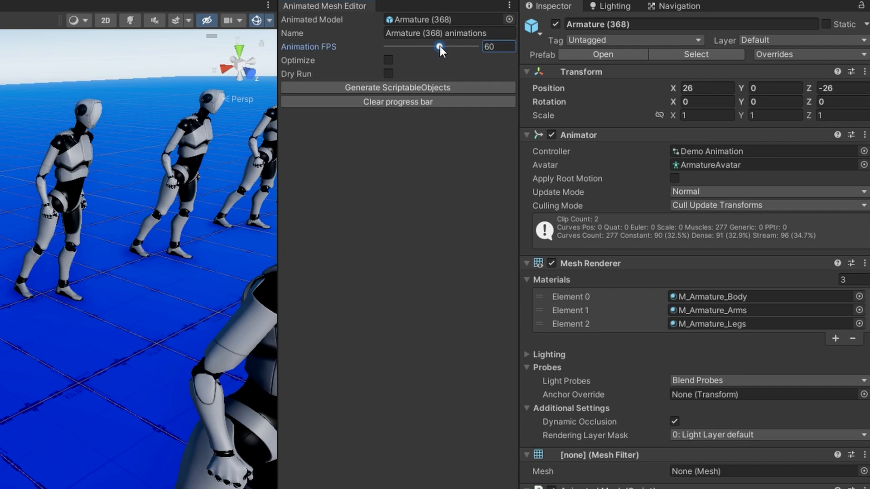
left_click(388, 60)
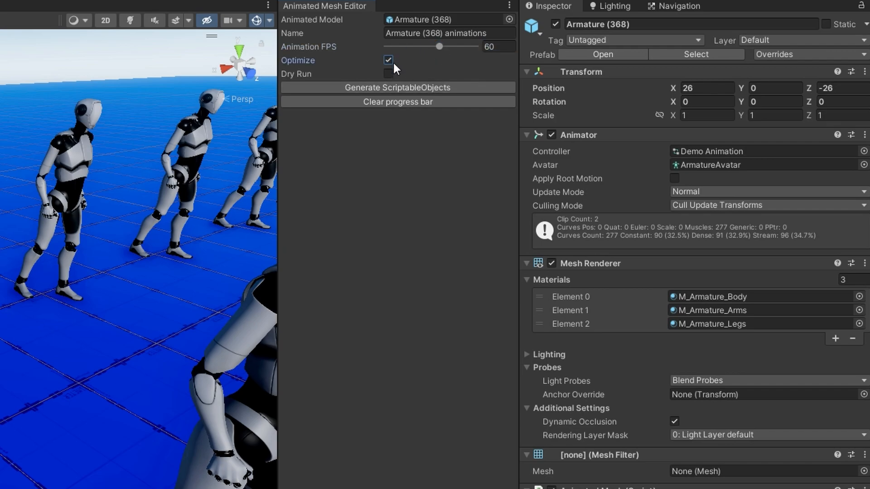
left_click(388, 74)
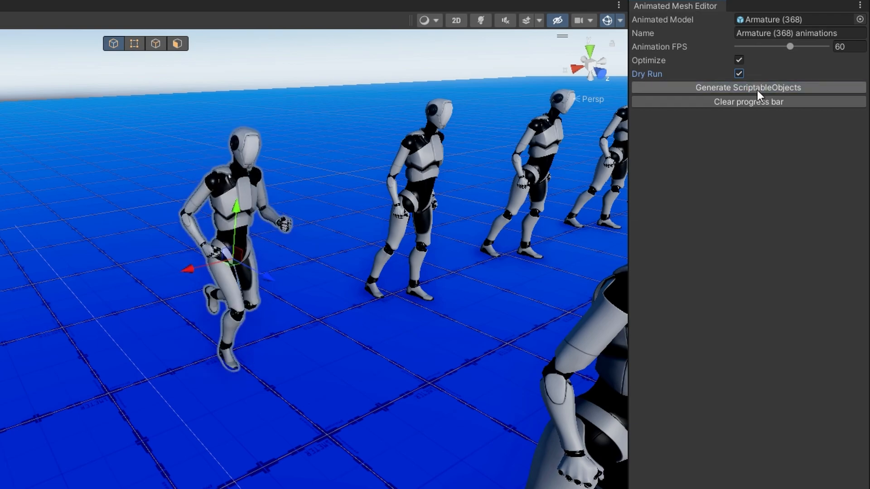
Step: Run a trial bake, then disable Dry Run and generate the Armature (368) animations asset for real
left_click(759, 88)
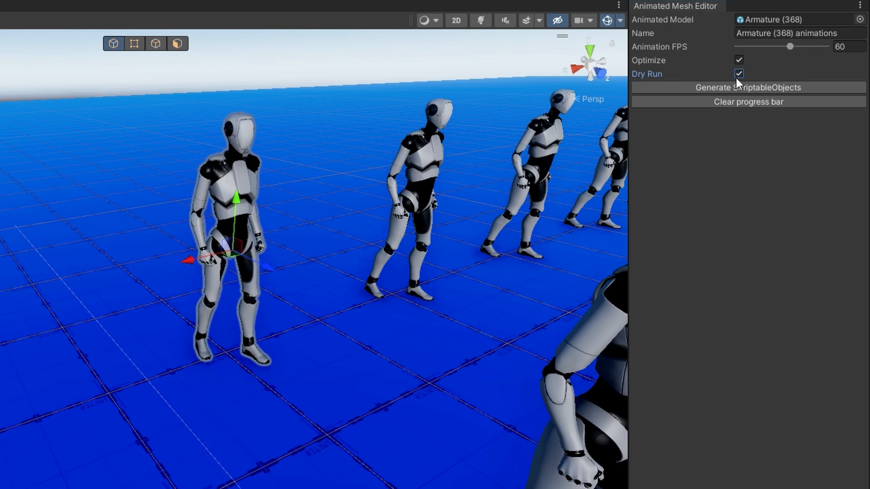
left_click(738, 73)
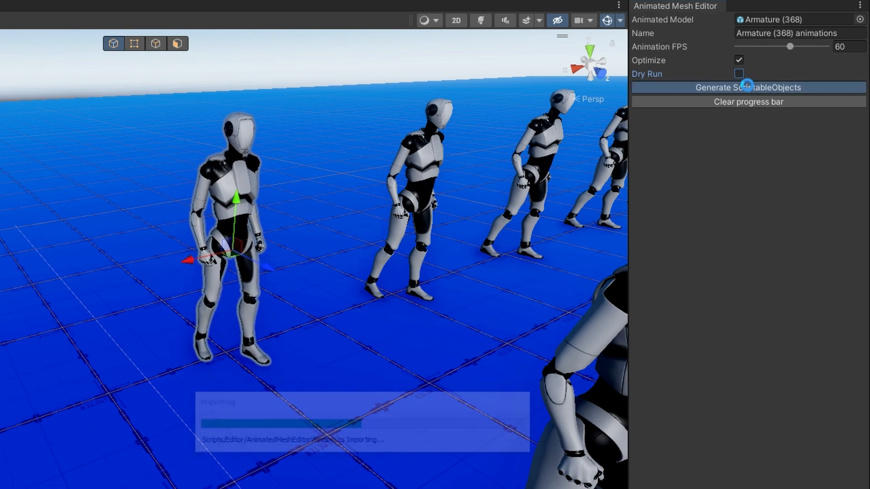
left_click(748, 88)
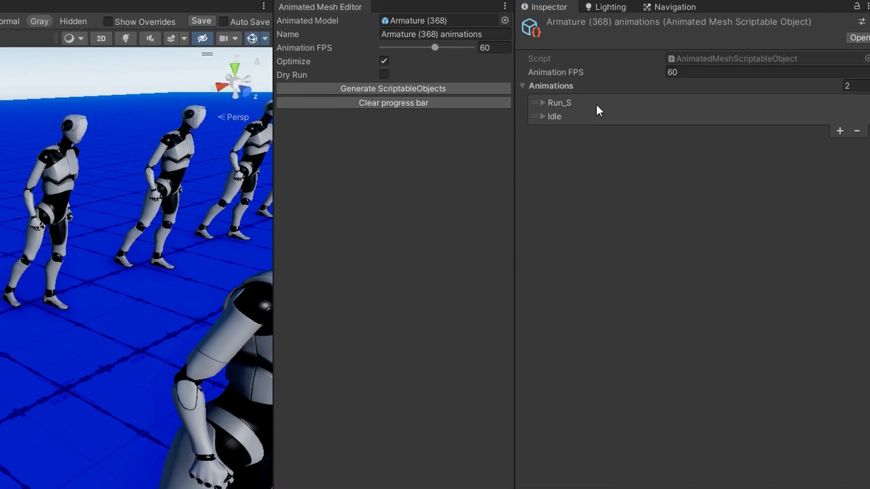
Step: Expand the Idle element of the generated asset's Animations list to show its baked meshes
left_click(542, 116)
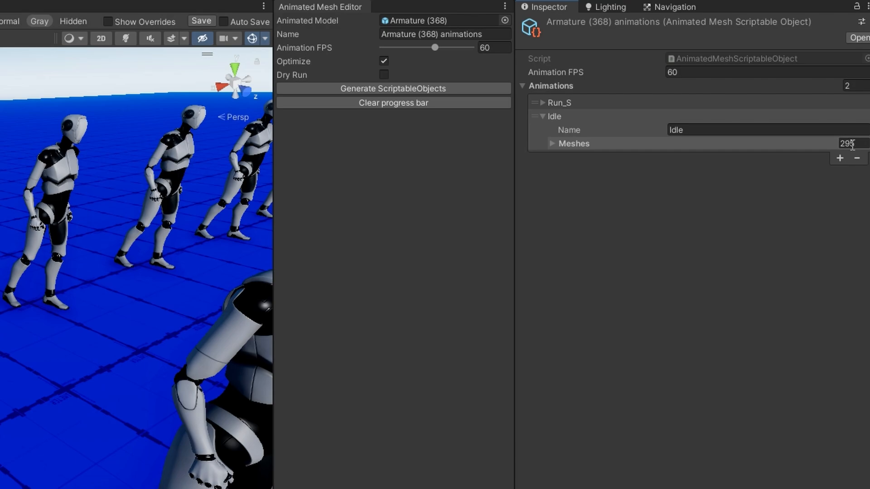
left_click(540, 101)
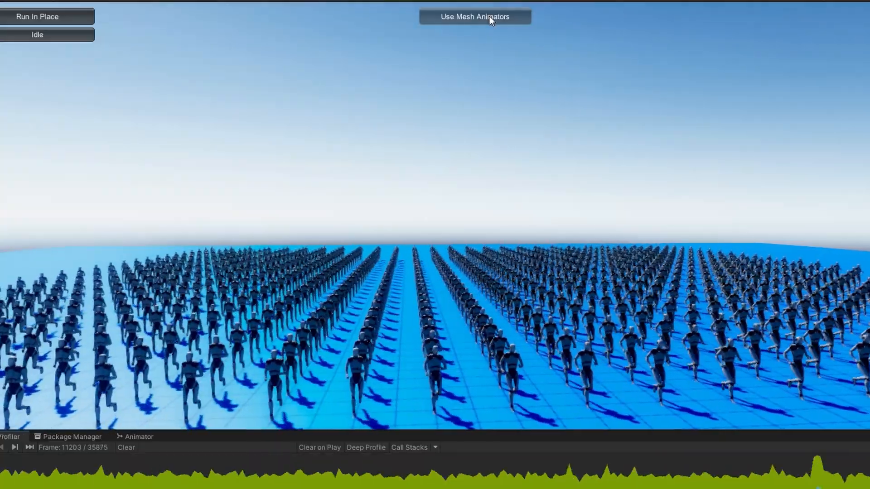
Step: Switch the running robot crowd to Use Mesh Animators in the Game view
left_click(488, 17)
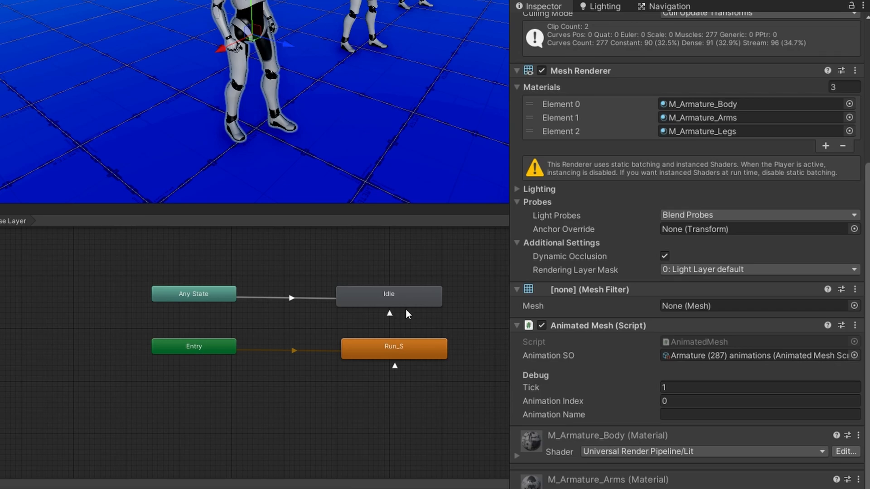
Step: Select the Idle state's Idle -> Idle transition and preview it
left_click(389, 296)
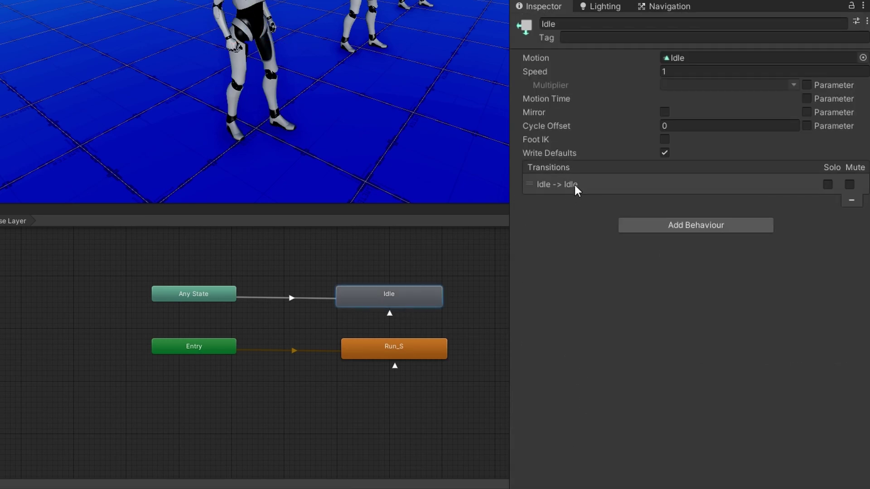
left_click(565, 185)
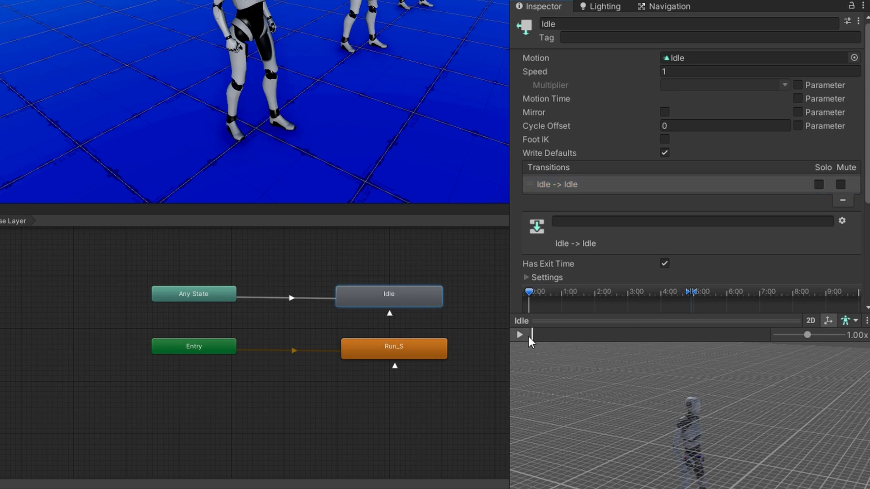
left_click(519, 334)
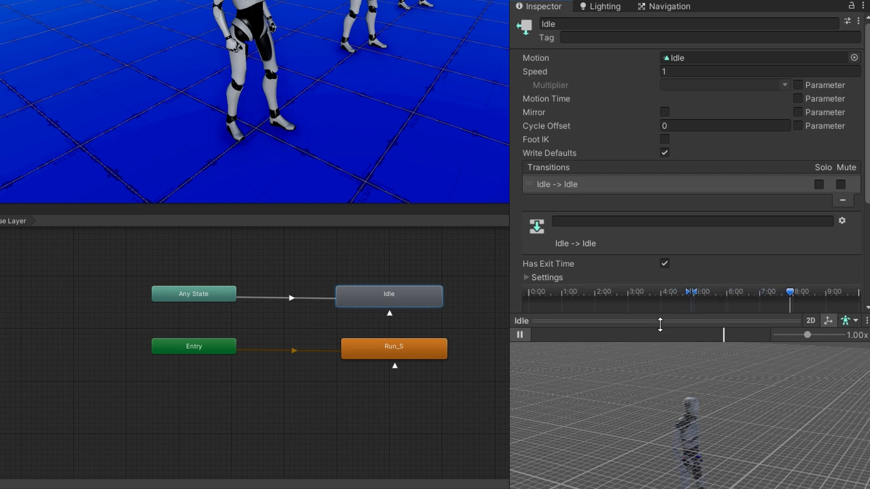
Step: Collapse the preview and expand Settings showing exit time 1 and zero duration
left_click(527, 277)
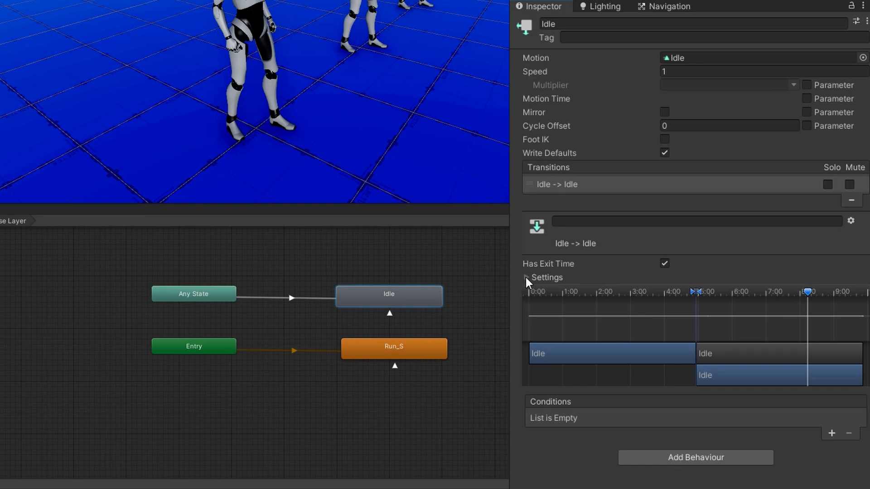
left_click(527, 278)
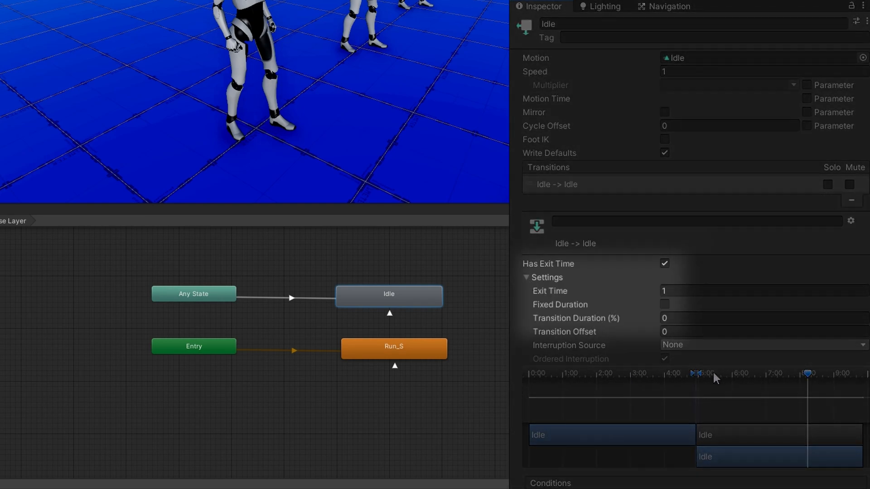
mouse_move(693, 420)
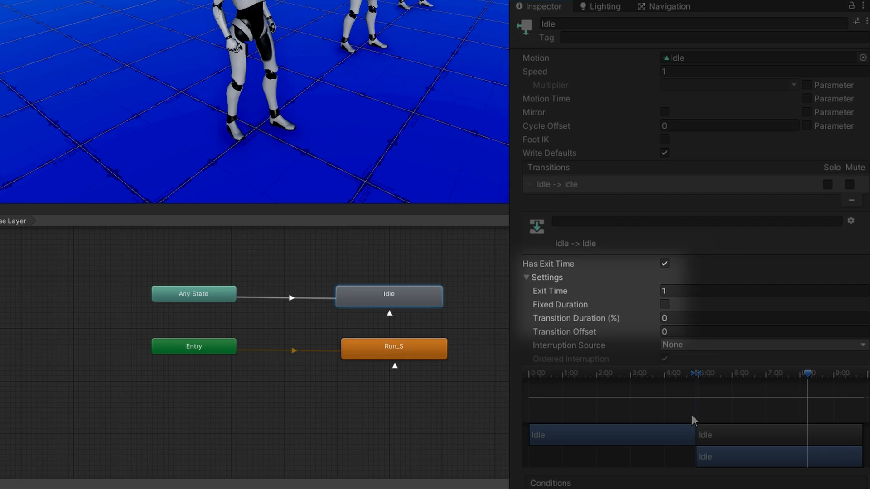
mouse_move(602, 297)
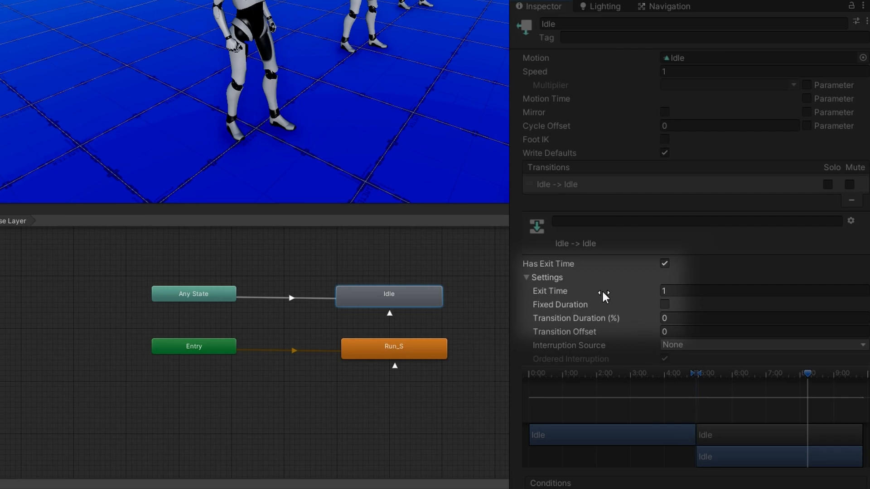
mouse_move(699, 396)
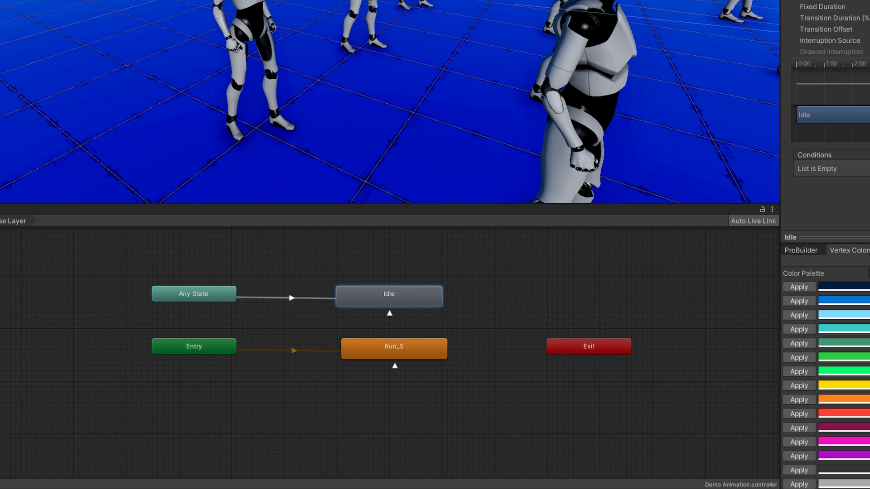
left_click(194, 294)
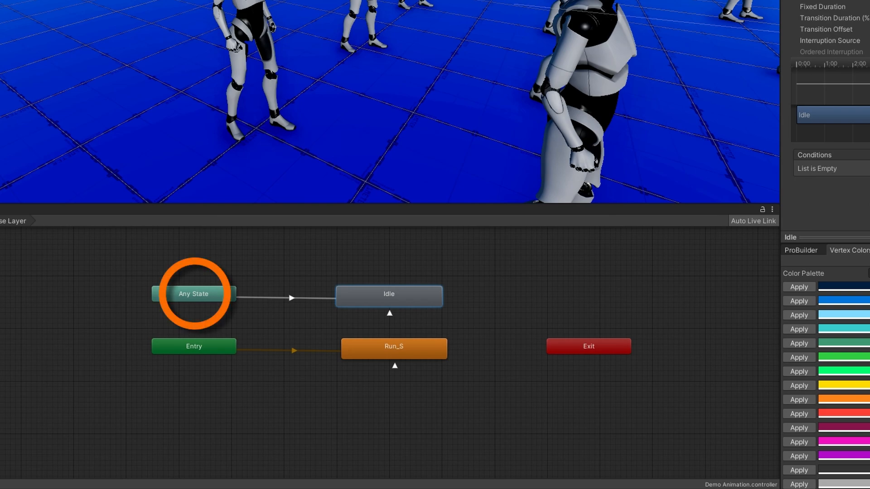
left_click(389, 294)
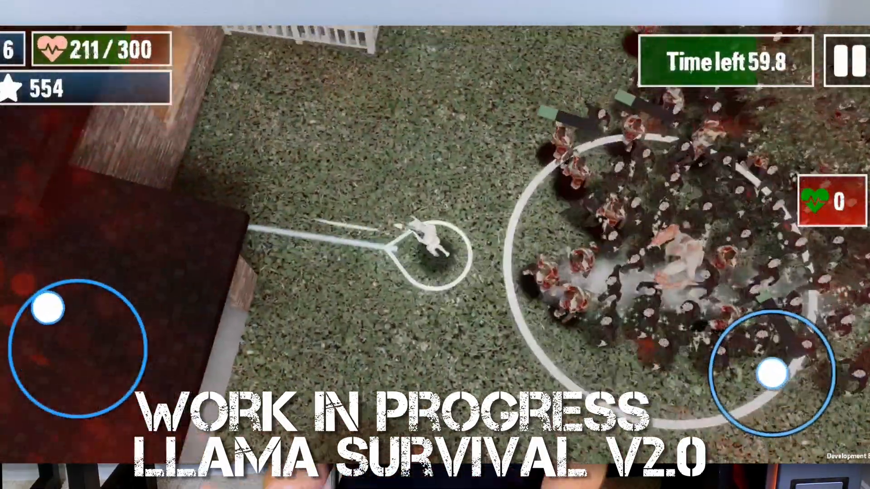
Step: Steer the llama through the enemy horde with the left virtual joystick
left_click_drag(52, 310, 91, 300)
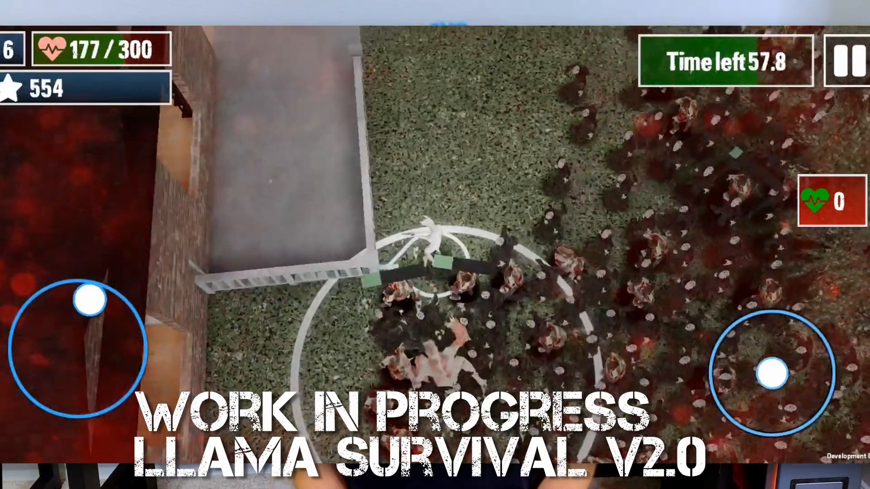